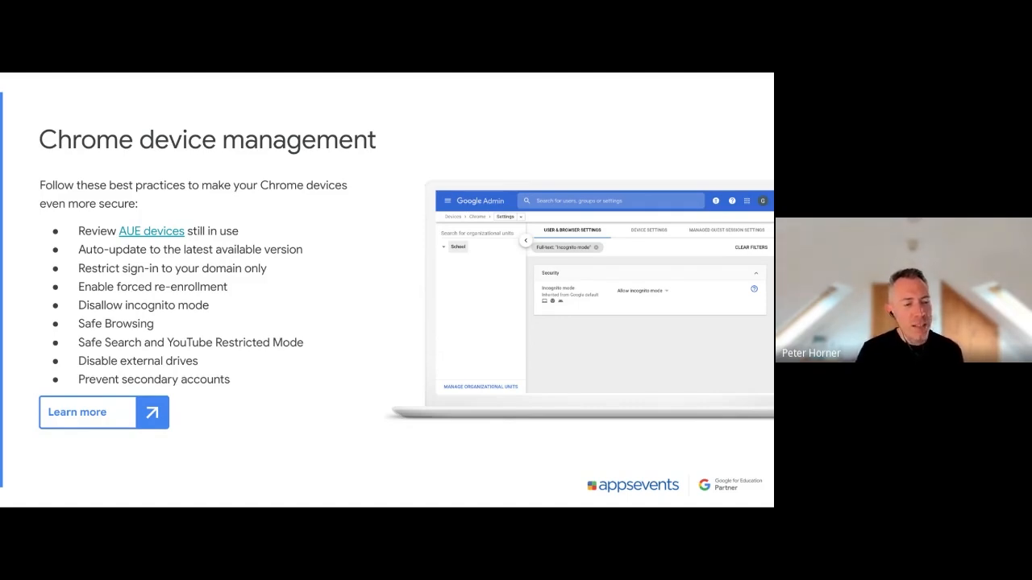
{"action": "mouse_move", "coordinate": [287, 364]}
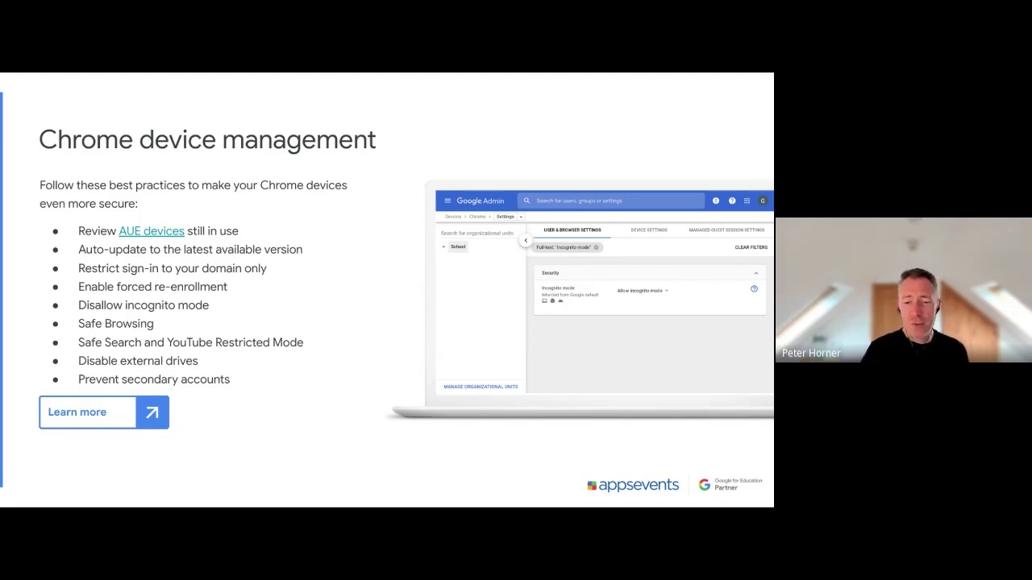
{"action": "mouse_move", "coordinate": [169, 258]}
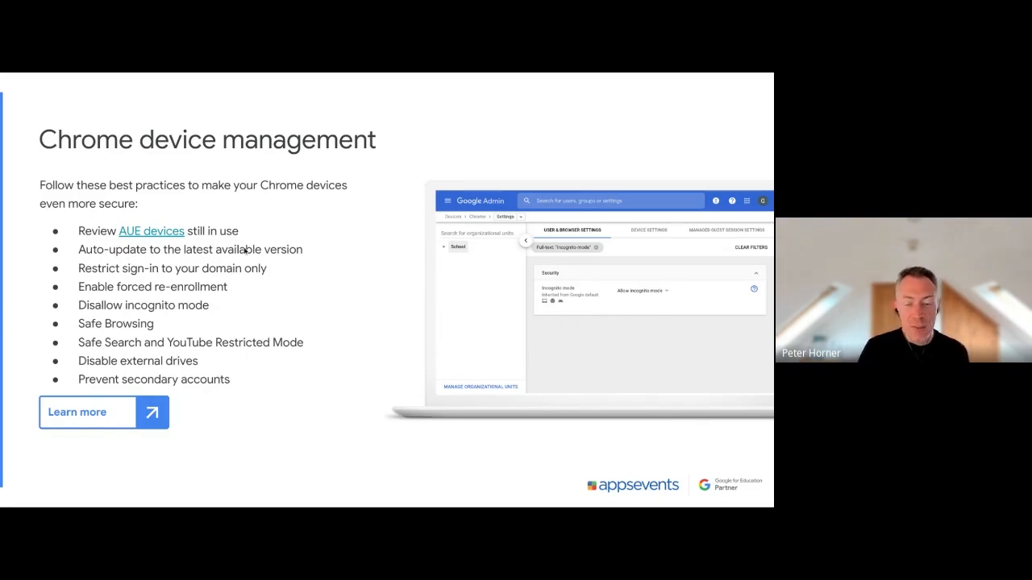
{"action": "mouse_move", "coordinate": [245, 250]}
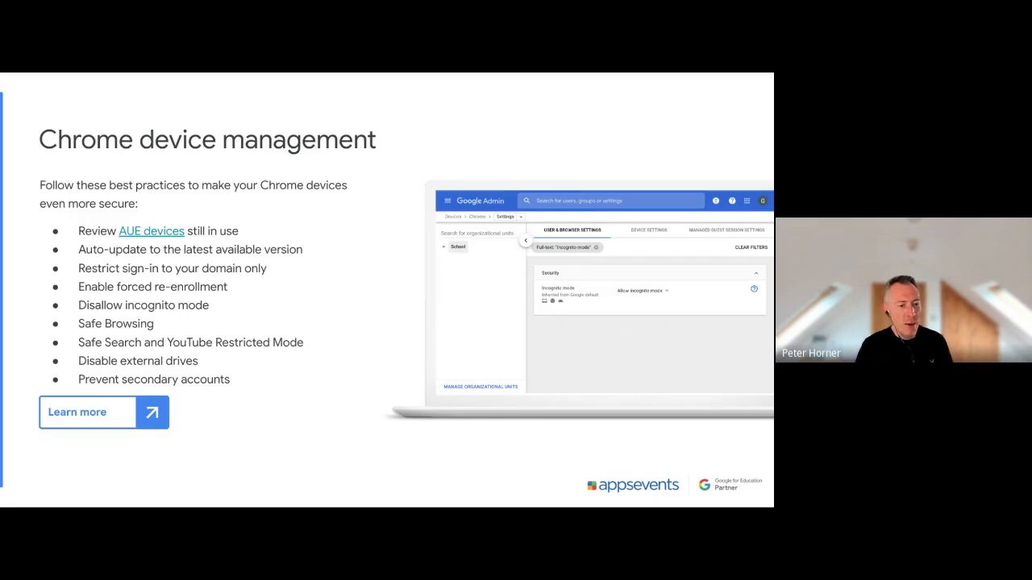
{"action": "mouse_move", "coordinate": [161, 284]}
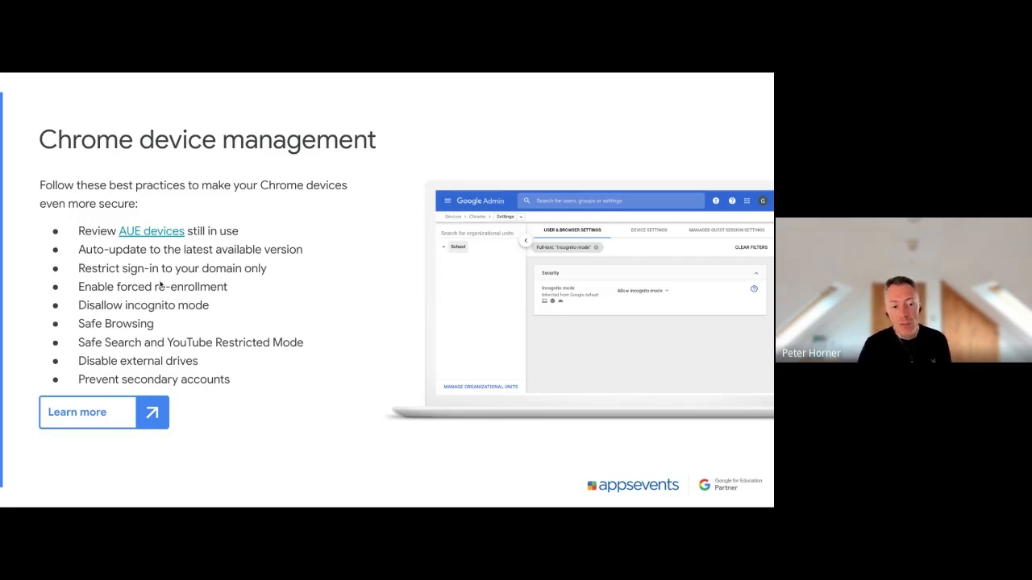
{"action": "mouse_move", "coordinate": [87, 299]}
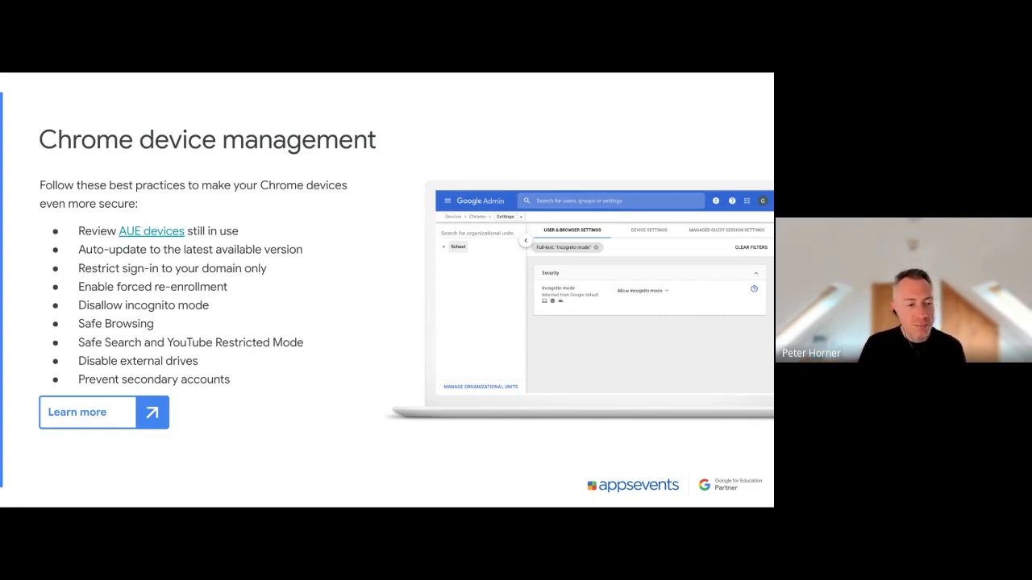
{"action": "mouse_move", "coordinate": [105, 332]}
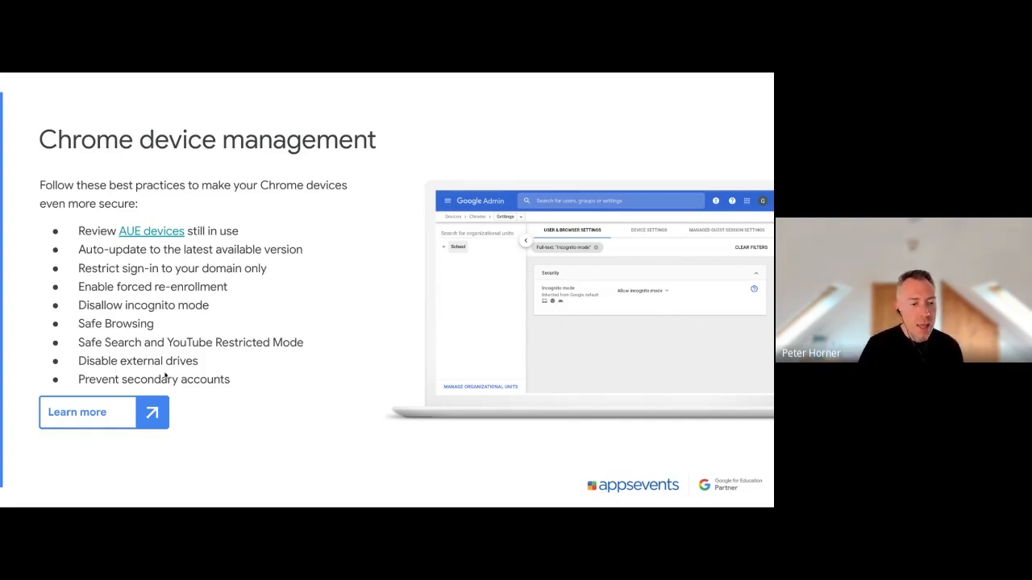
{"action": "mouse_move", "coordinate": [191, 369]}
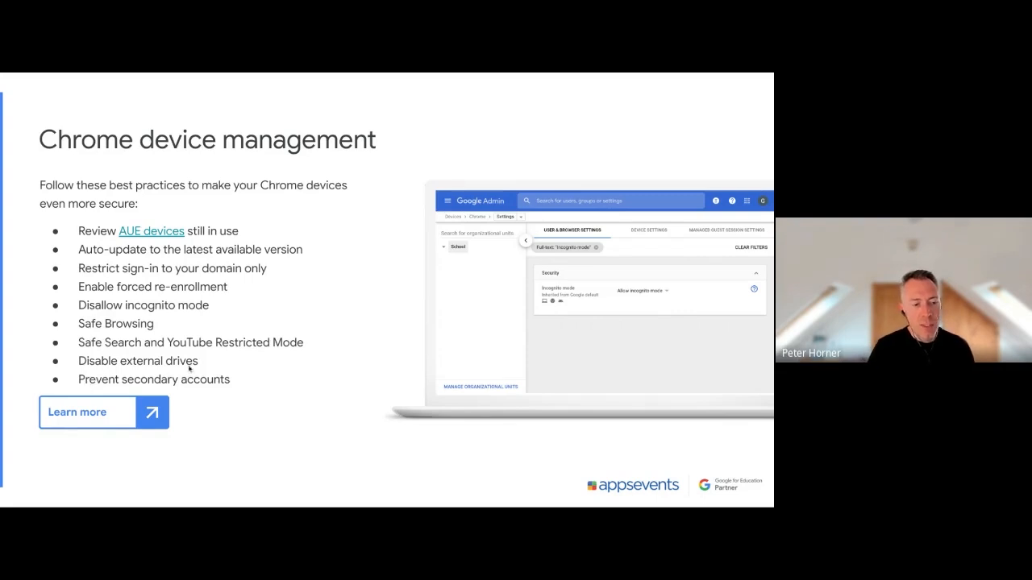
{"action": "mouse_move", "coordinate": [211, 396]}
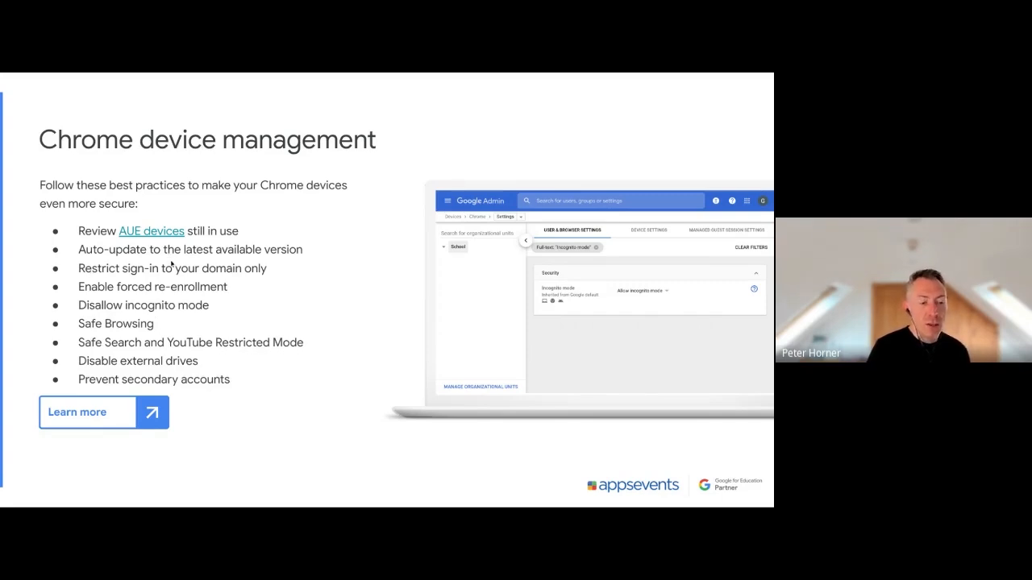
{"action": "mouse_move", "coordinate": [139, 385]}
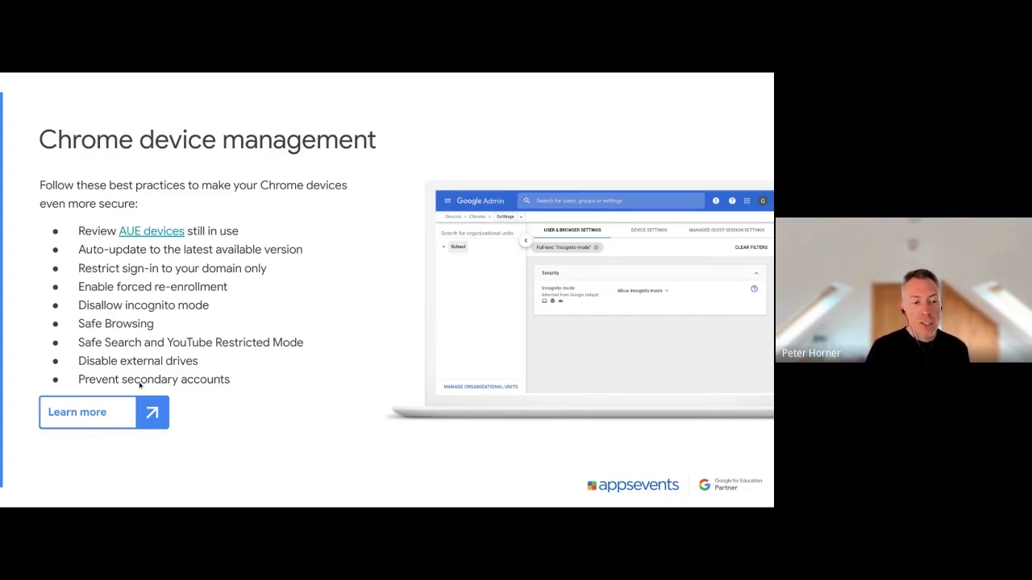